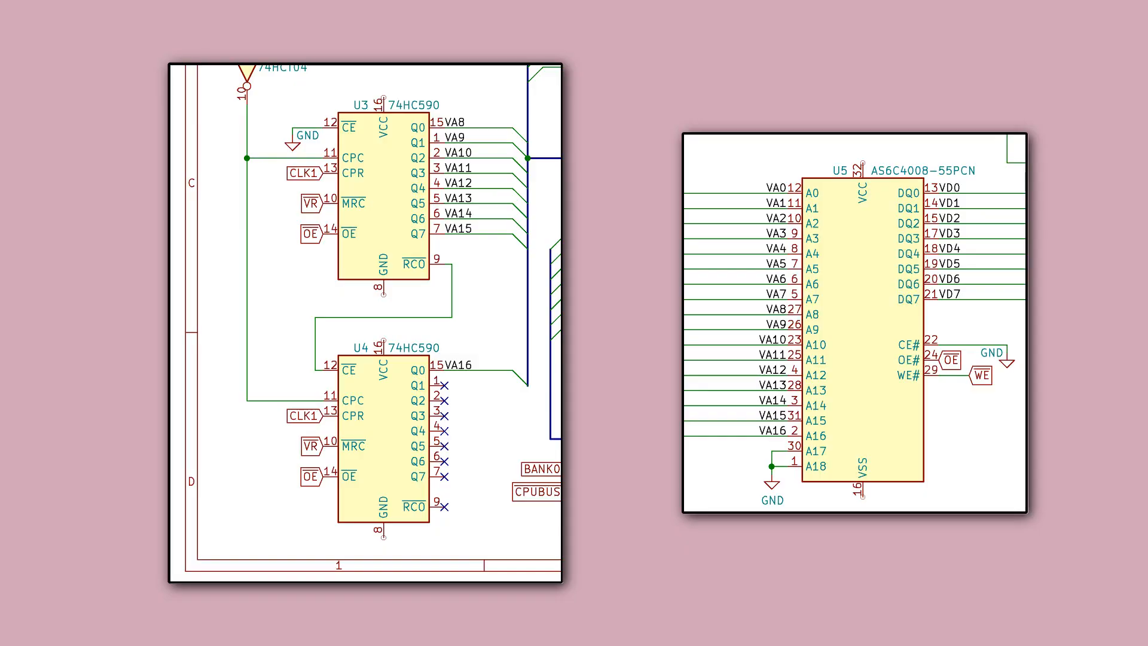
- Highlight U3's Q0 pin and its VA8 net, dimming the rest of the schematic
click(417, 126)
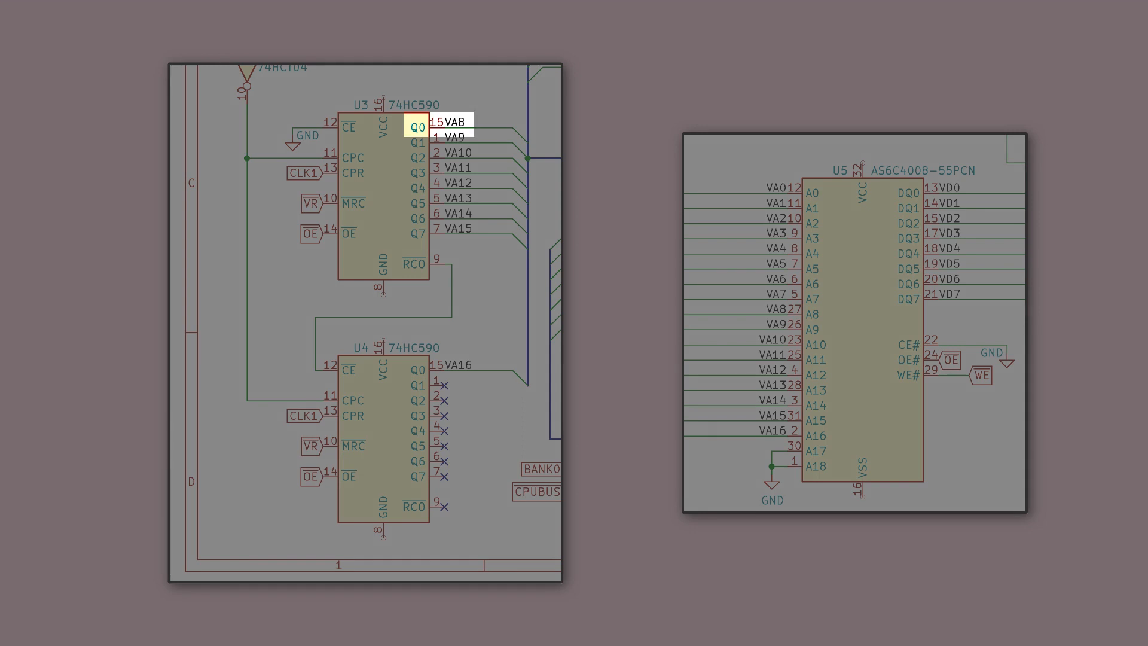